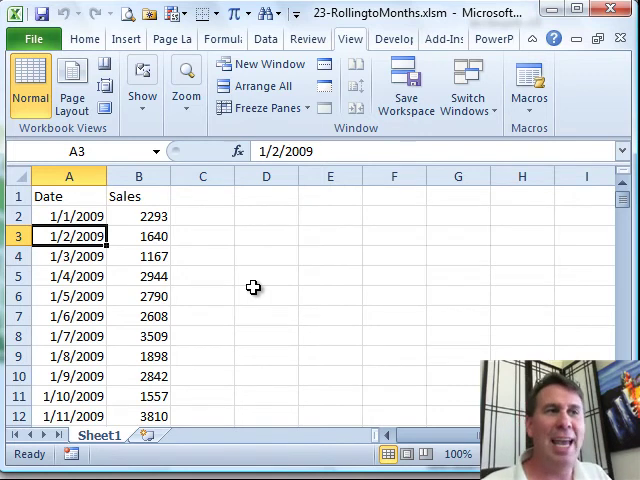
pyautogui.moveTo(90, 256)
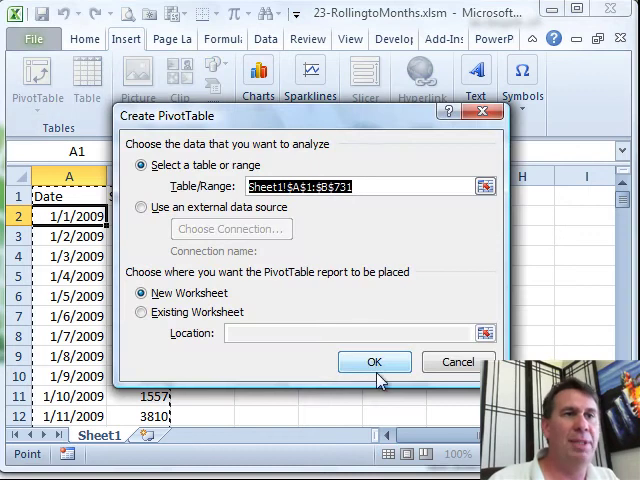
# Step: Create a PivotTable from A1:B731 on a new worksheet with Date as row labels
pyautogui.click(374, 361)
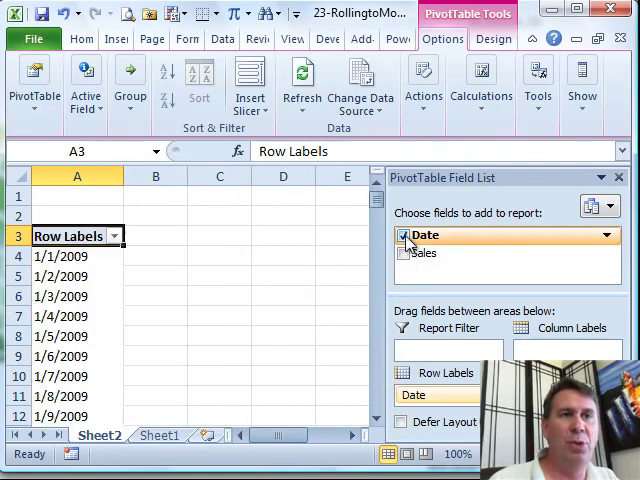
# Step: Add Sales to the PivotTable so Sum of Sales appears beside each date
pyautogui.click(406, 253)
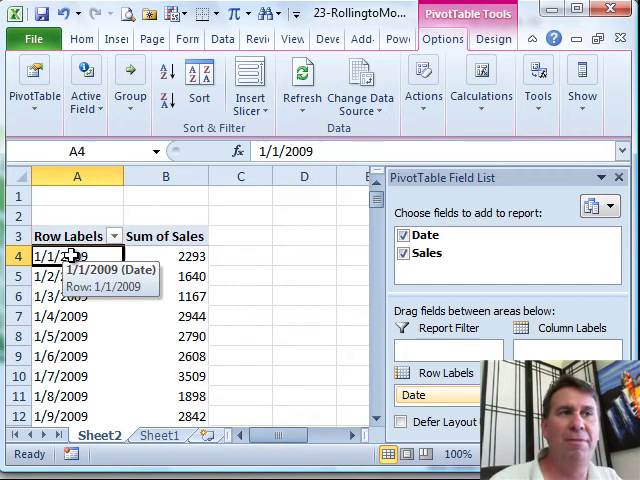
pyautogui.moveTo(468, 22)
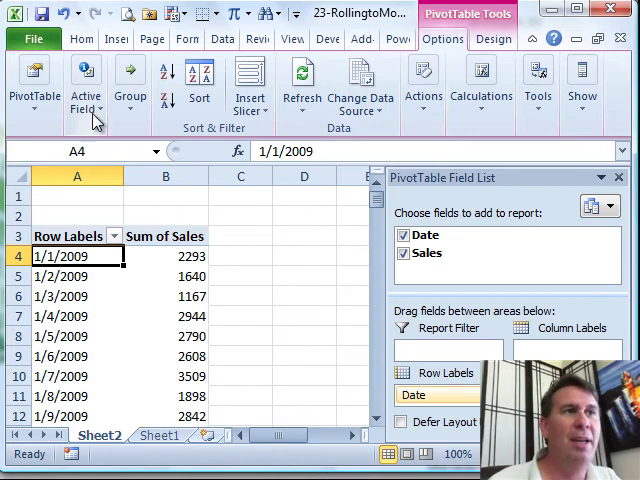
# Step: Group the Date field by Months and Years, showing monthly sales totals under 2009
pyautogui.click(128, 80)
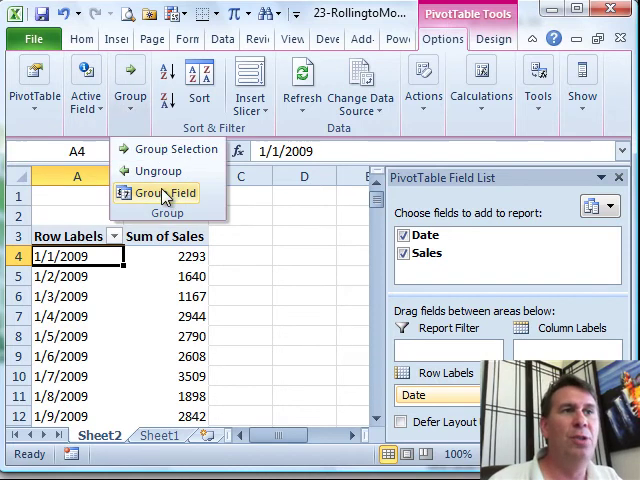
pyautogui.click(164, 192)
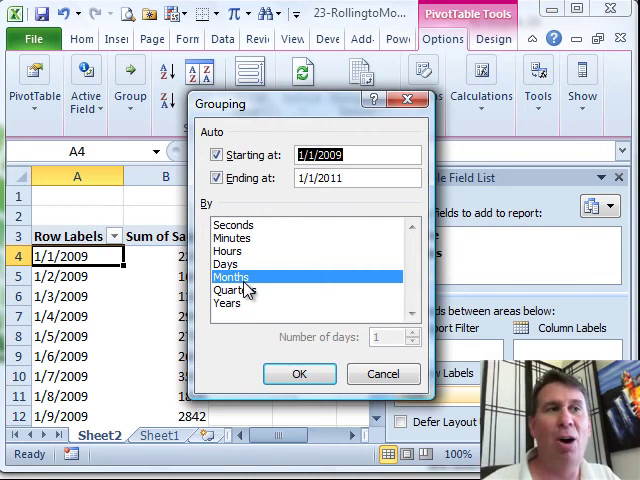
pyautogui.click(227, 303)
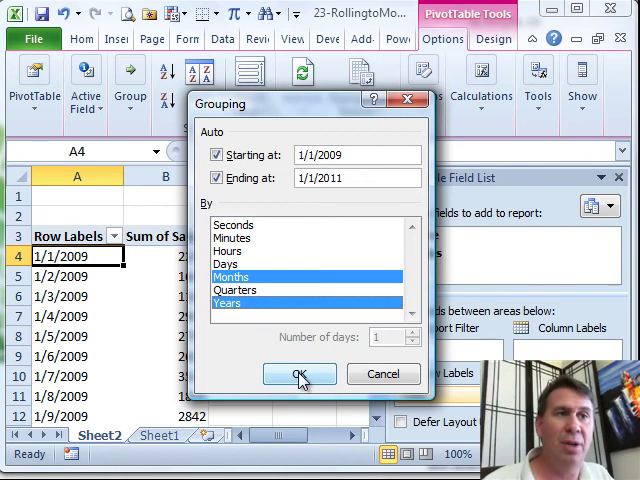
pyautogui.click(299, 374)
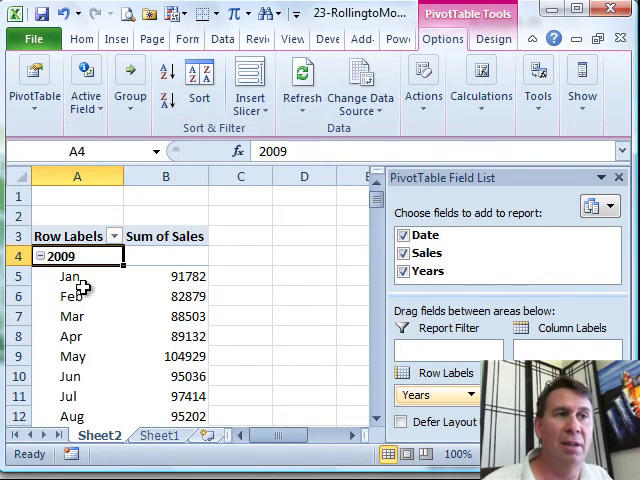
pyautogui.scroll(-3)
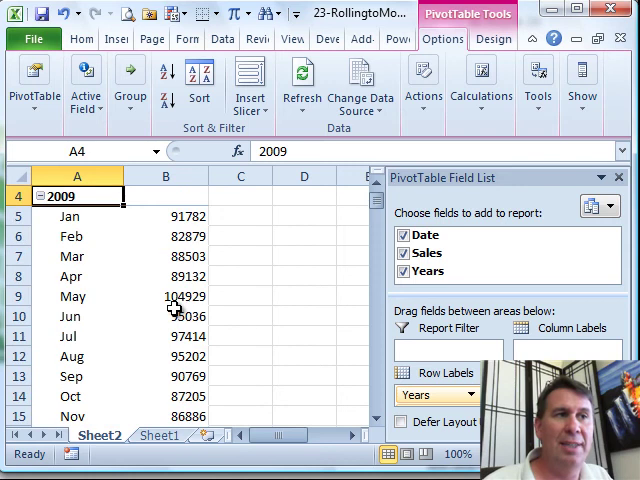
pyautogui.moveTo(166, 311)
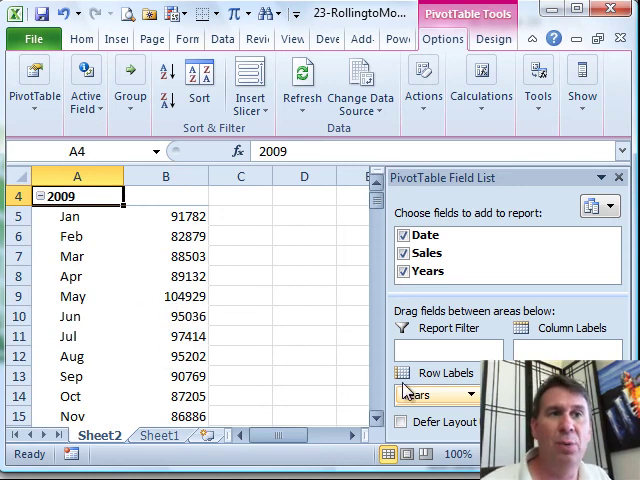
pyautogui.click(427, 271)
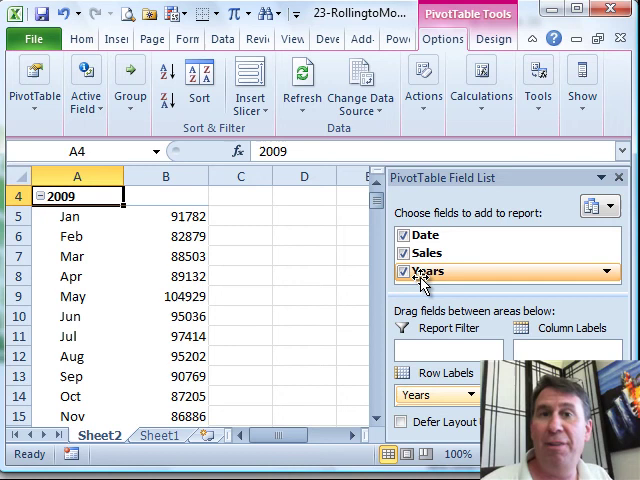